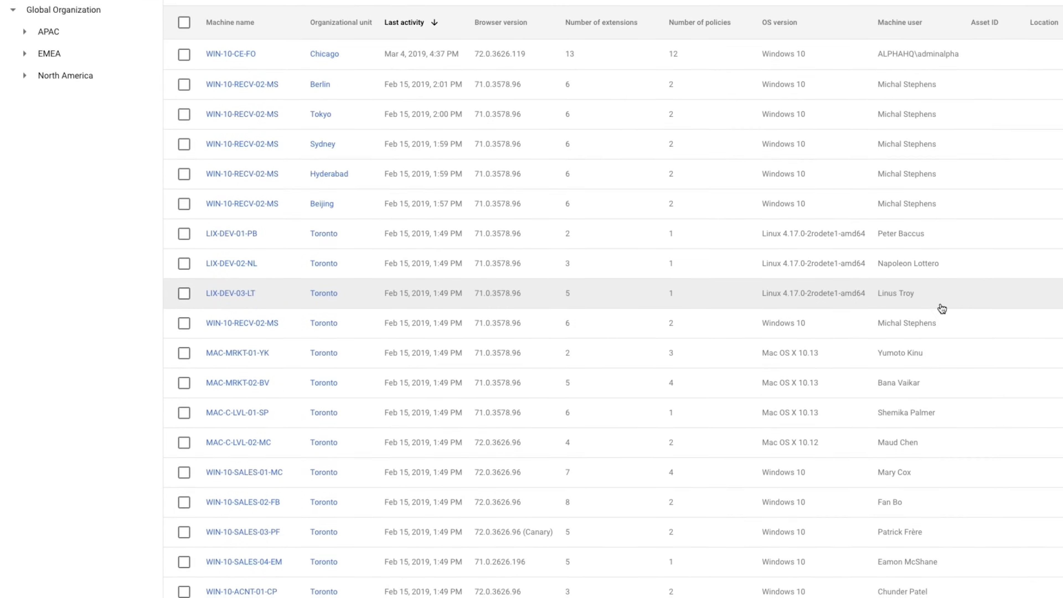
Scroll the managed browsers list to reach the North America units
{"action": "scroll", "scroll_direction": "down", "scroll_amount": 3}
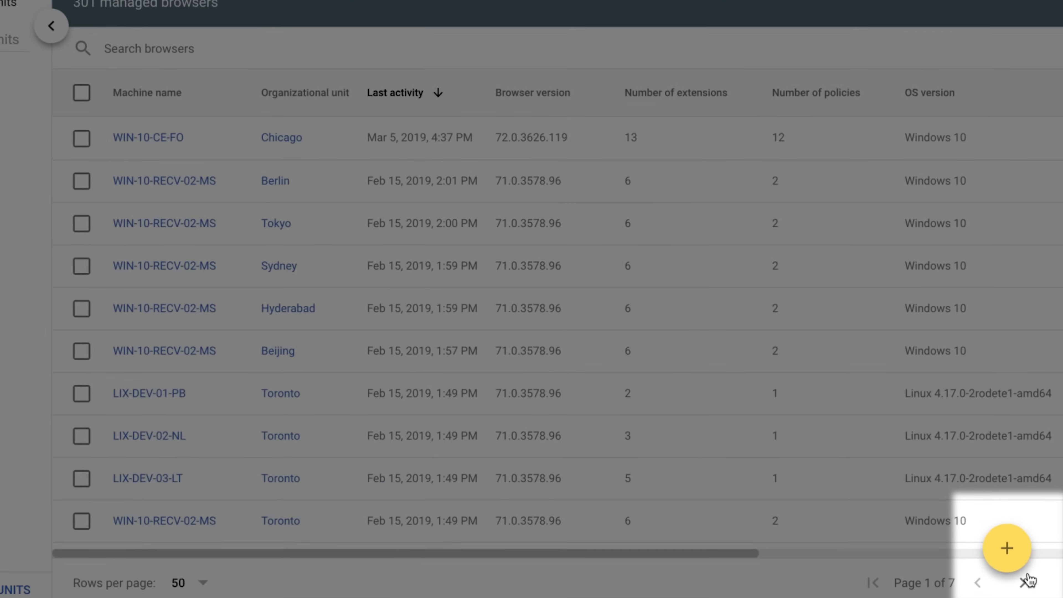
{"action": "mouse_move", "coordinate": [1006, 547]}
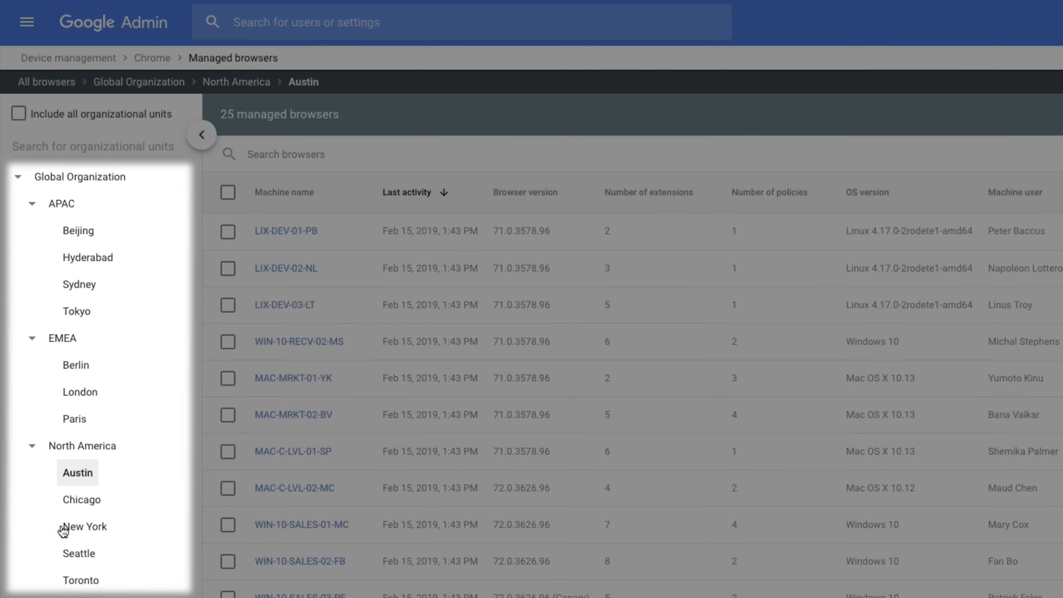
Select Chicago and view WIN-10-CE-FO's details with its Chrome profile expanded
{"action": "left_click", "coordinate": [81, 499]}
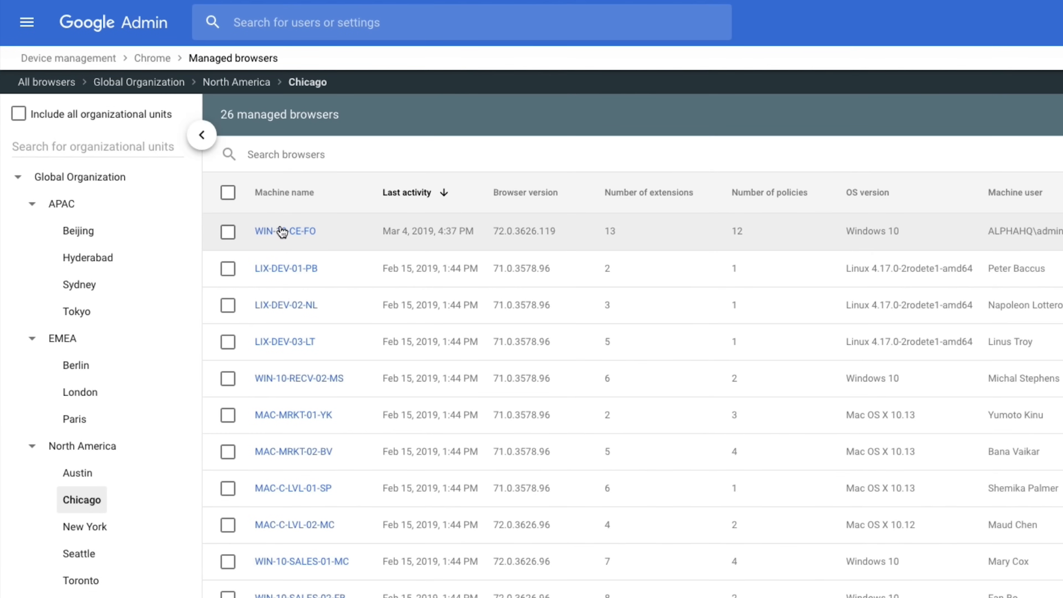
{"action": "left_click", "coordinate": [284, 231]}
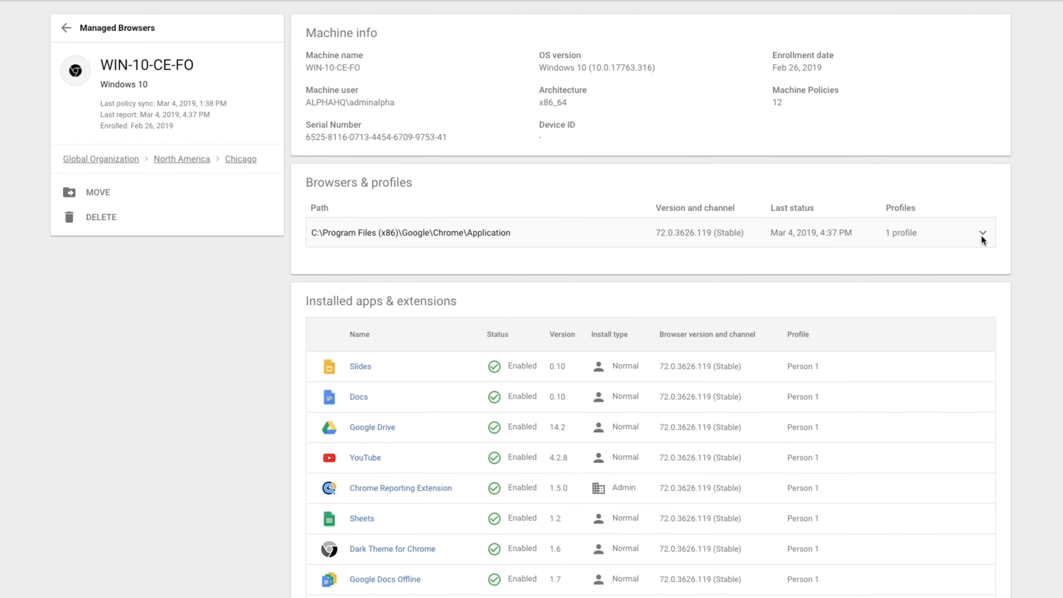
{"action": "left_click", "coordinate": [981, 232]}
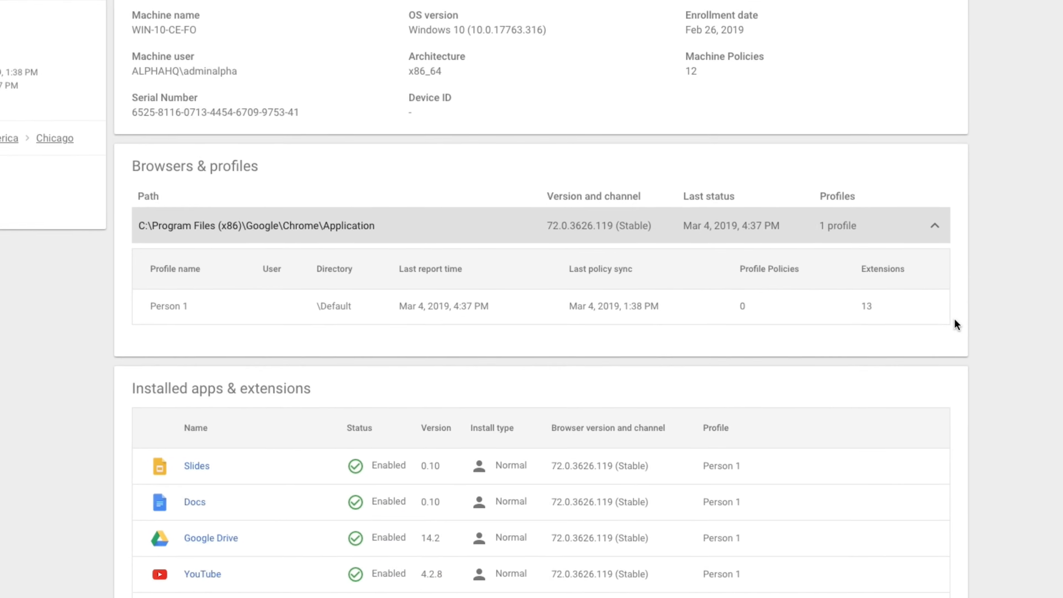
Reach the installed extensions and show Block/Force-install options for Slides
{"action": "scroll", "scroll_direction": "down", "scroll_amount": 3}
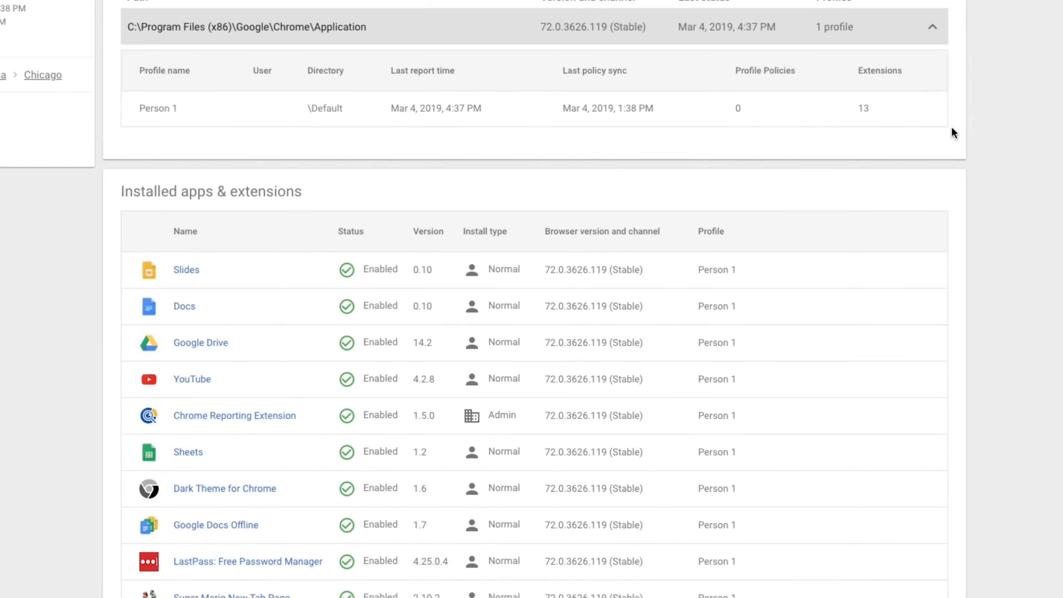
{"action": "scroll", "scroll_direction": "down", "scroll_amount": 3}
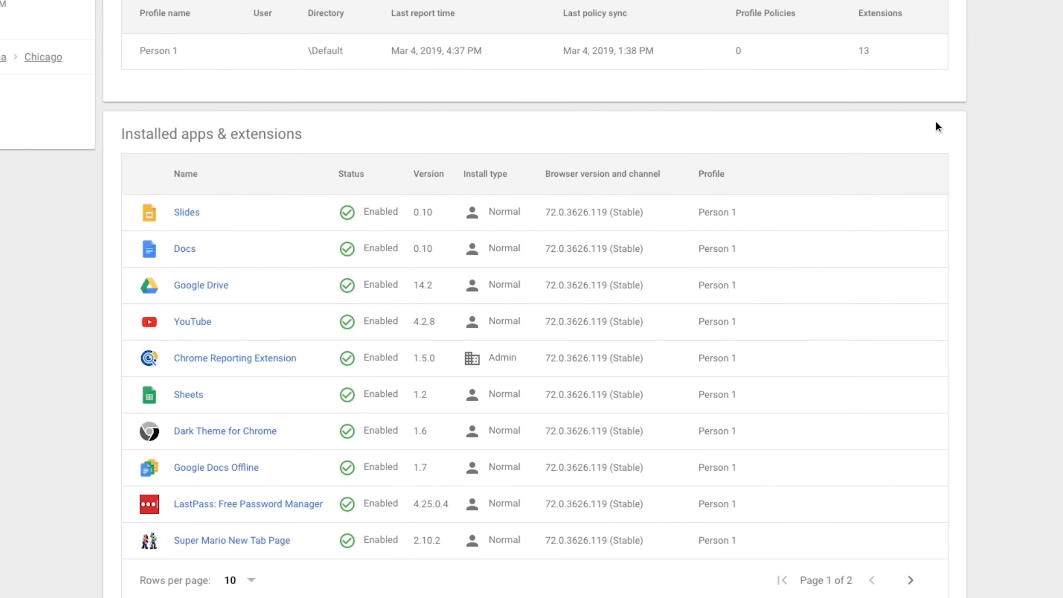
{"action": "left_click", "coordinate": [911, 212]}
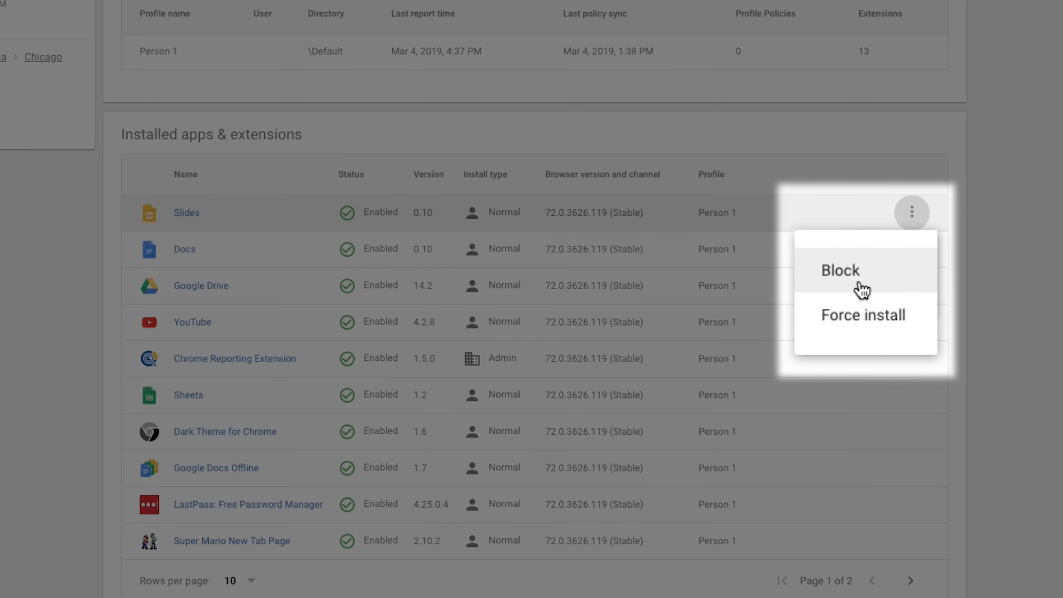
{"action": "mouse_move", "coordinate": [863, 335]}
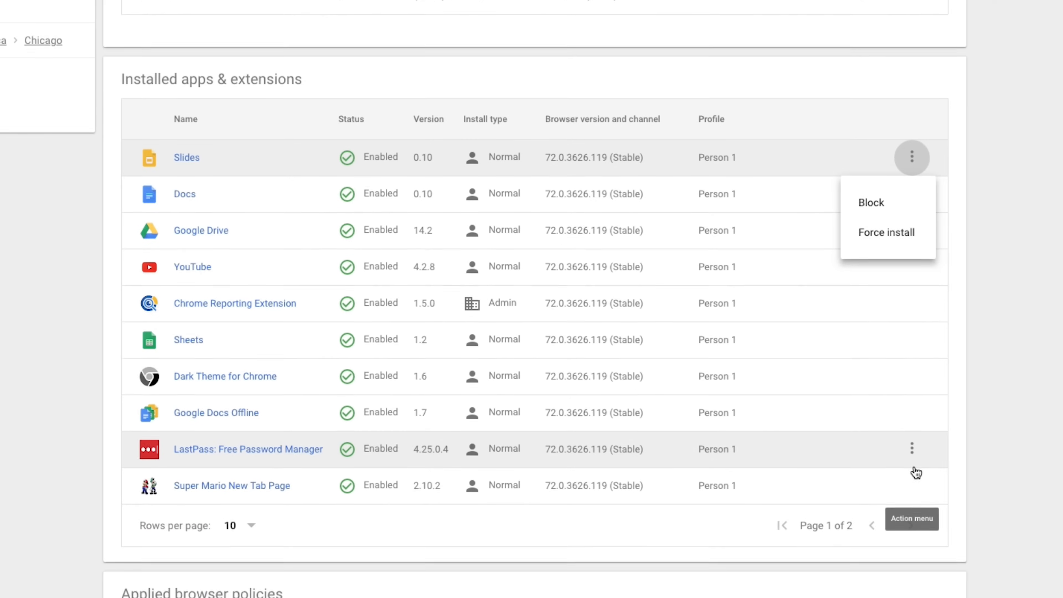
Scroll down to review the applied browser policies section
{"action": "scroll", "scroll_direction": "down", "scroll_amount": 3}
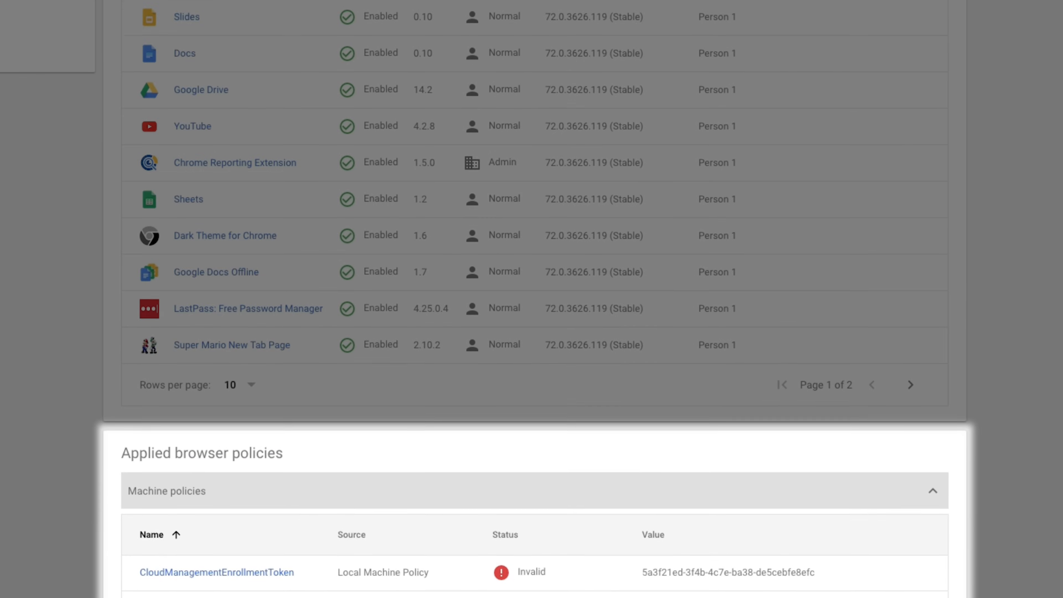
{"action": "scroll", "scroll_direction": "down", "scroll_amount": 3}
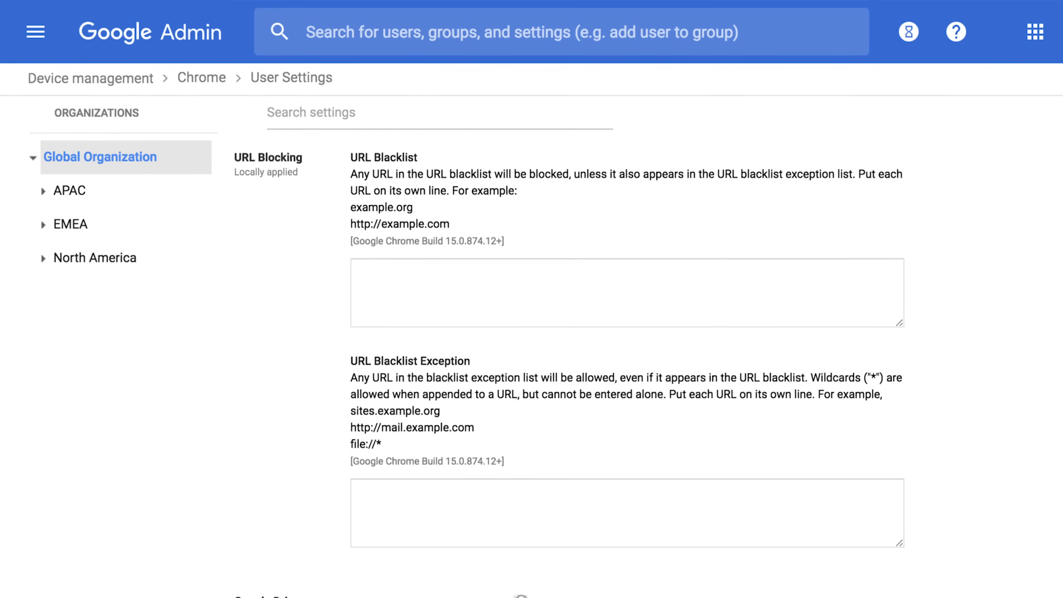
{"action": "scroll", "scroll_direction": "down", "scroll_amount": 3}
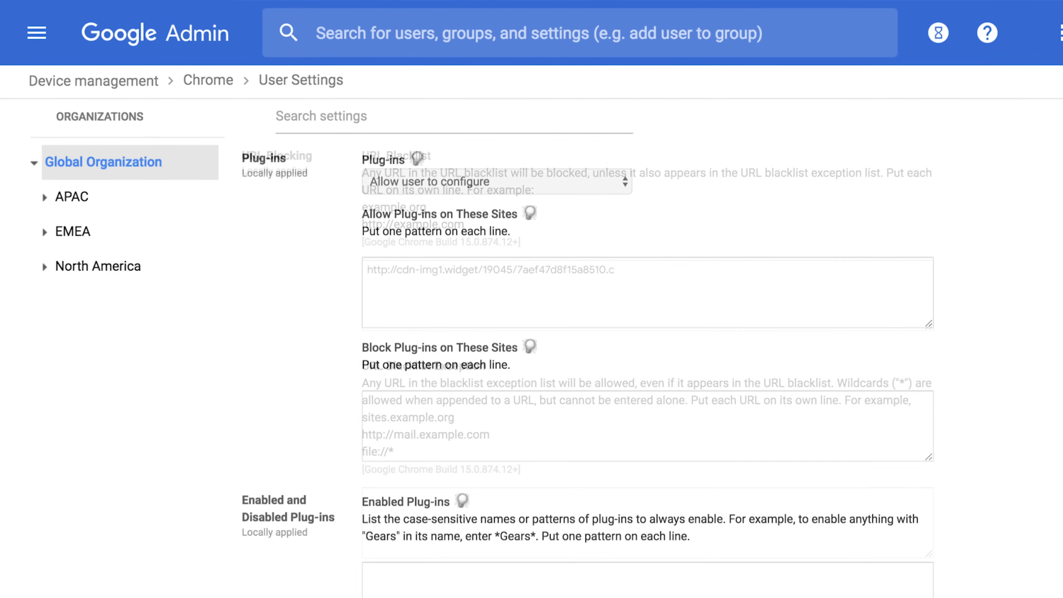